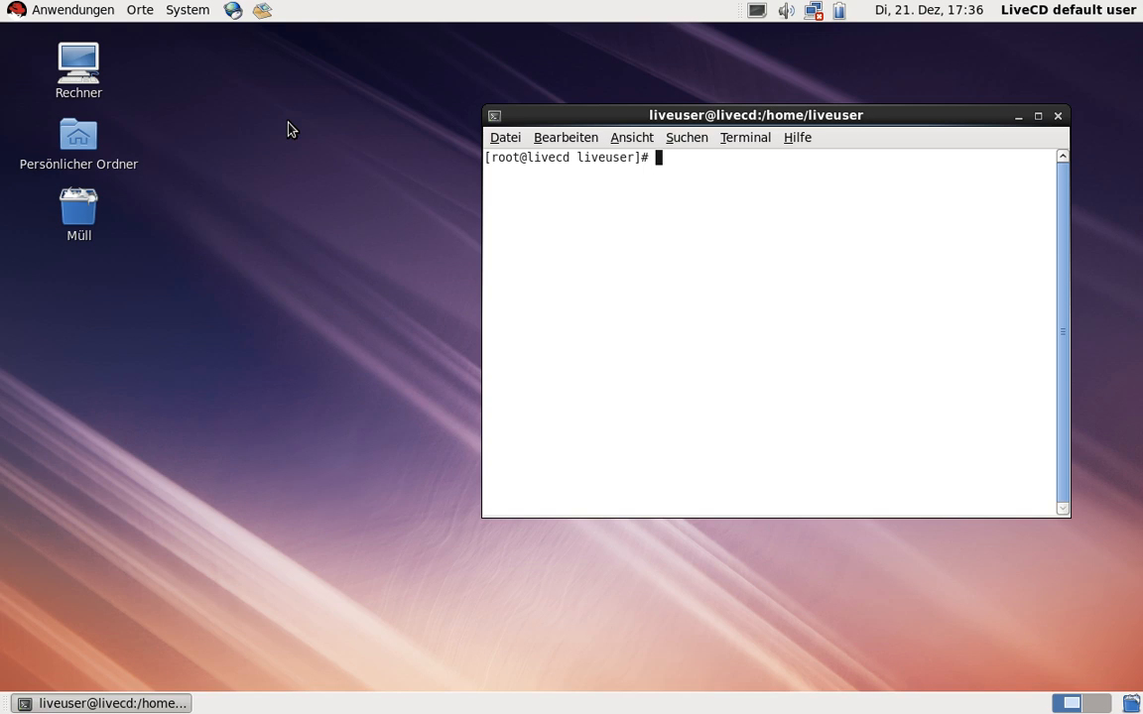
# Check the applications menu, then enter 'ln -s /media/LIVE/Applications/* /Applications/'.
pyautogui.click(72, 10)
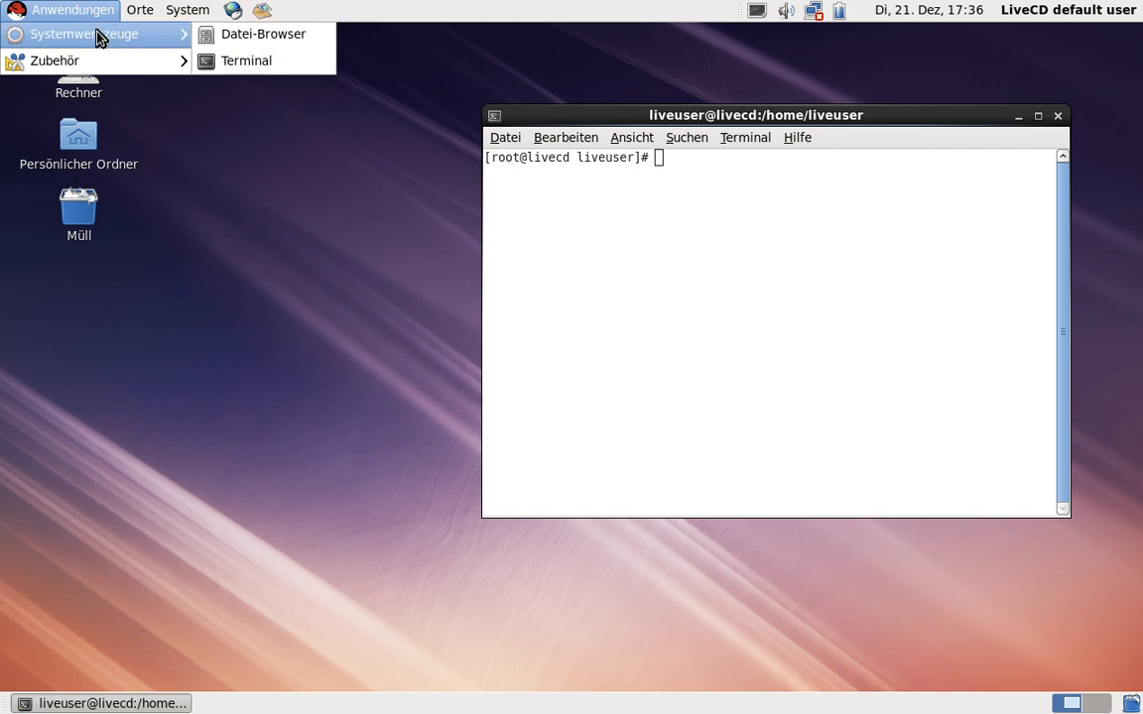
pyautogui.moveTo(55, 61)
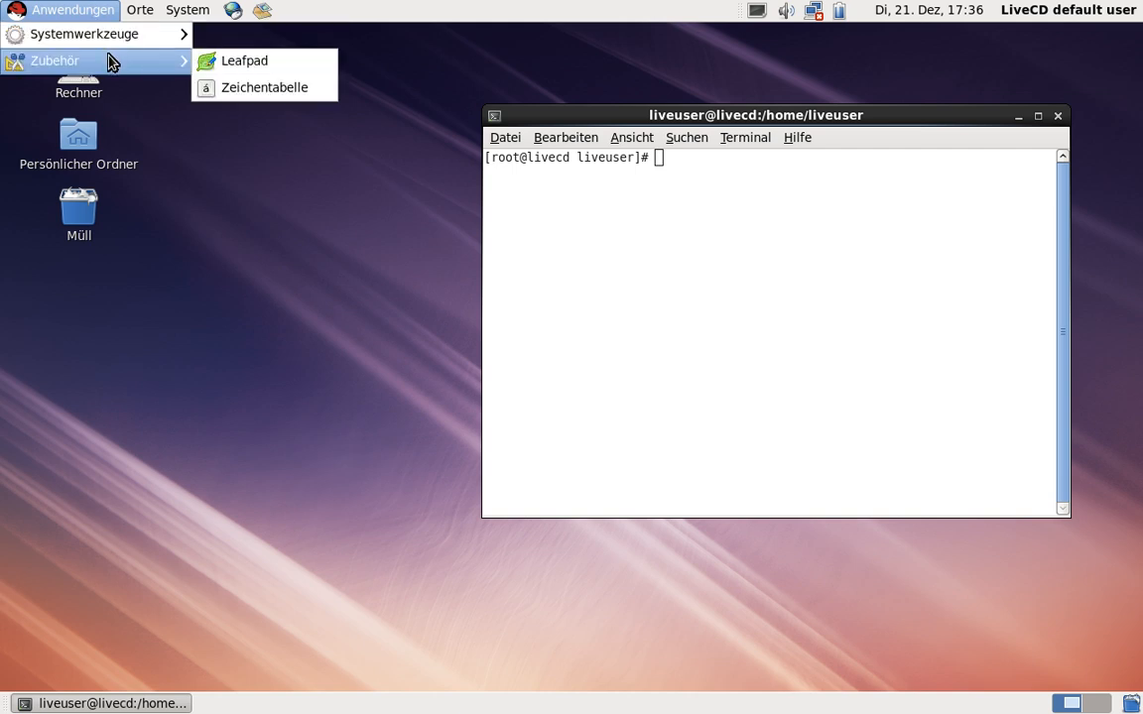
pyautogui.moveTo(84, 33)
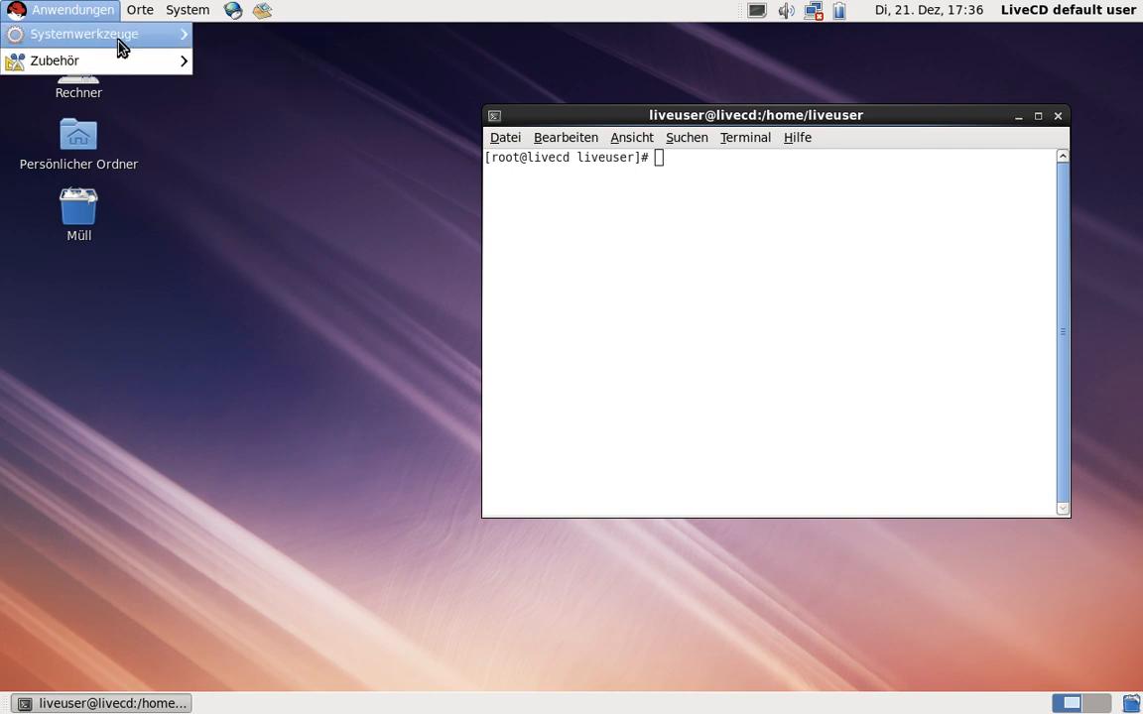
pyautogui.moveTo(84, 34)
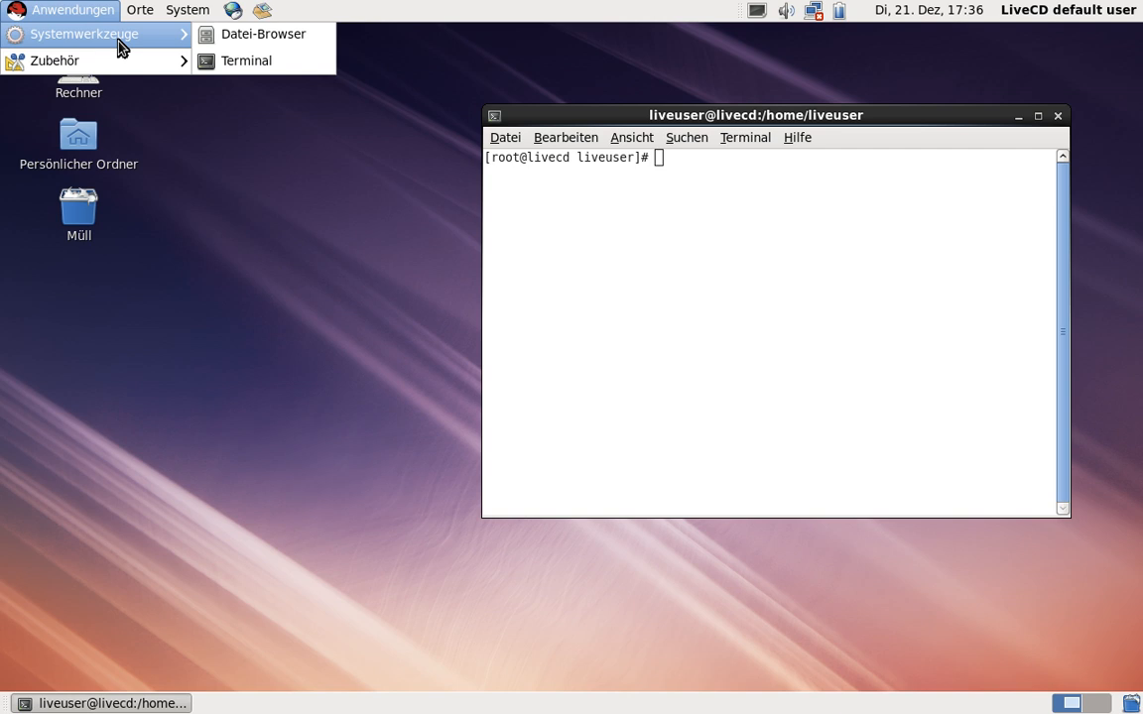
pyautogui.click(170, 72)
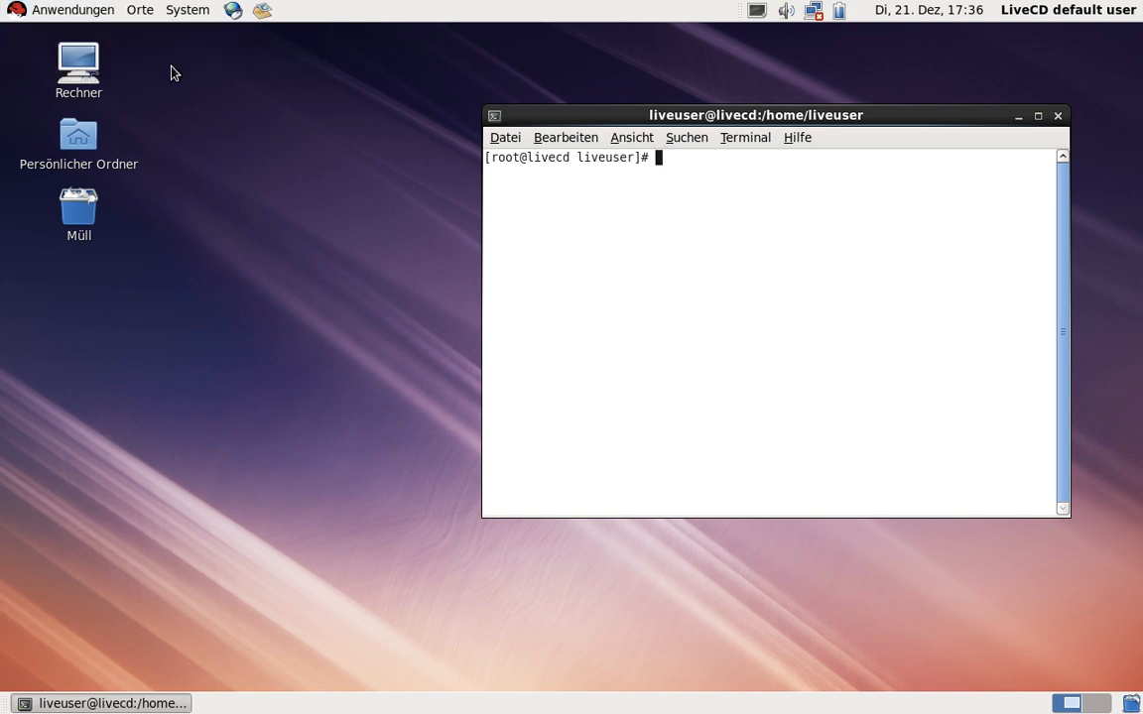
pyautogui.moveTo(613, 318)
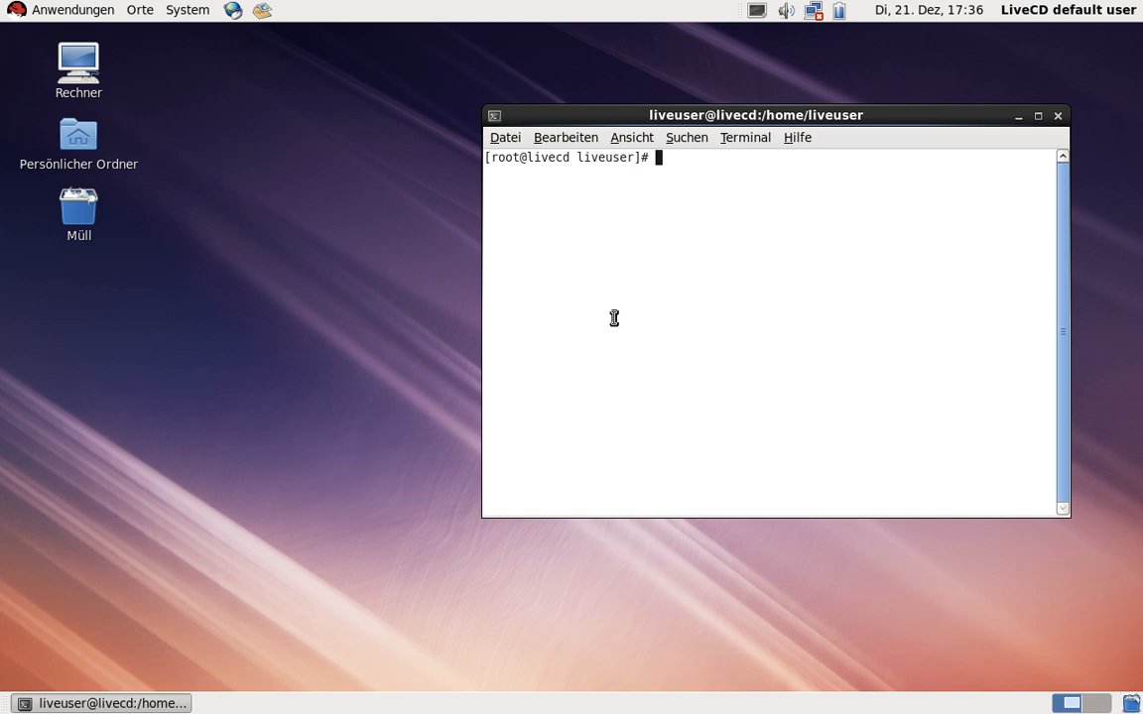
pyautogui.write('ln -s')
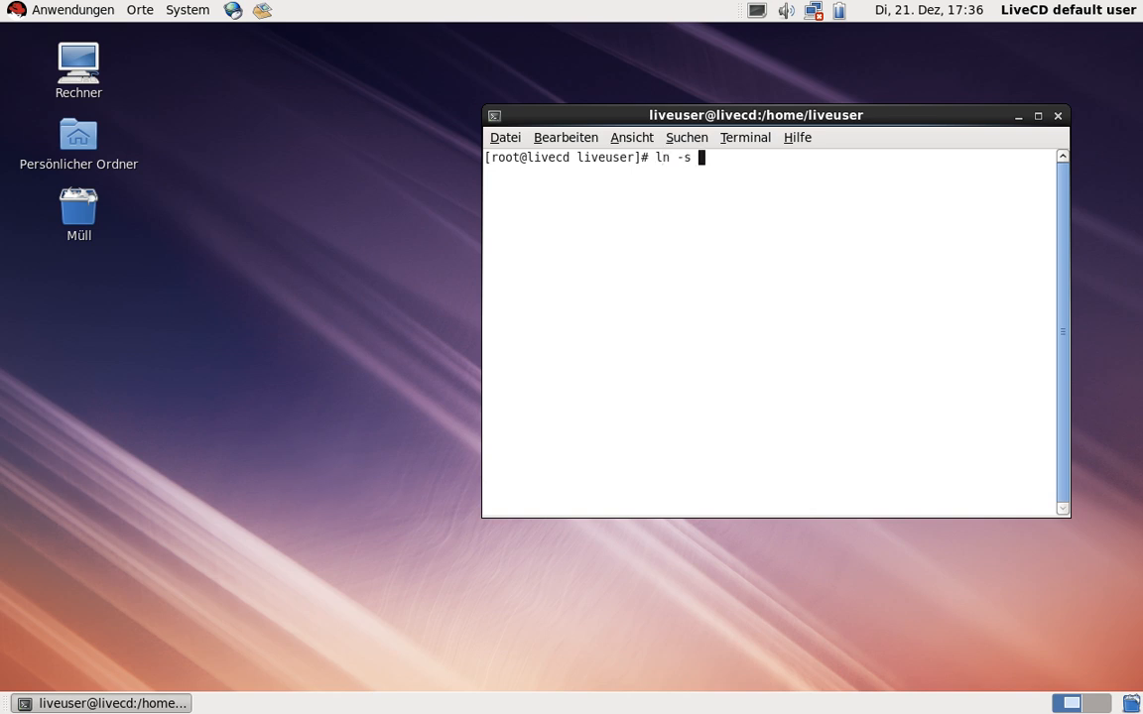
pyautogui.write('/media/')
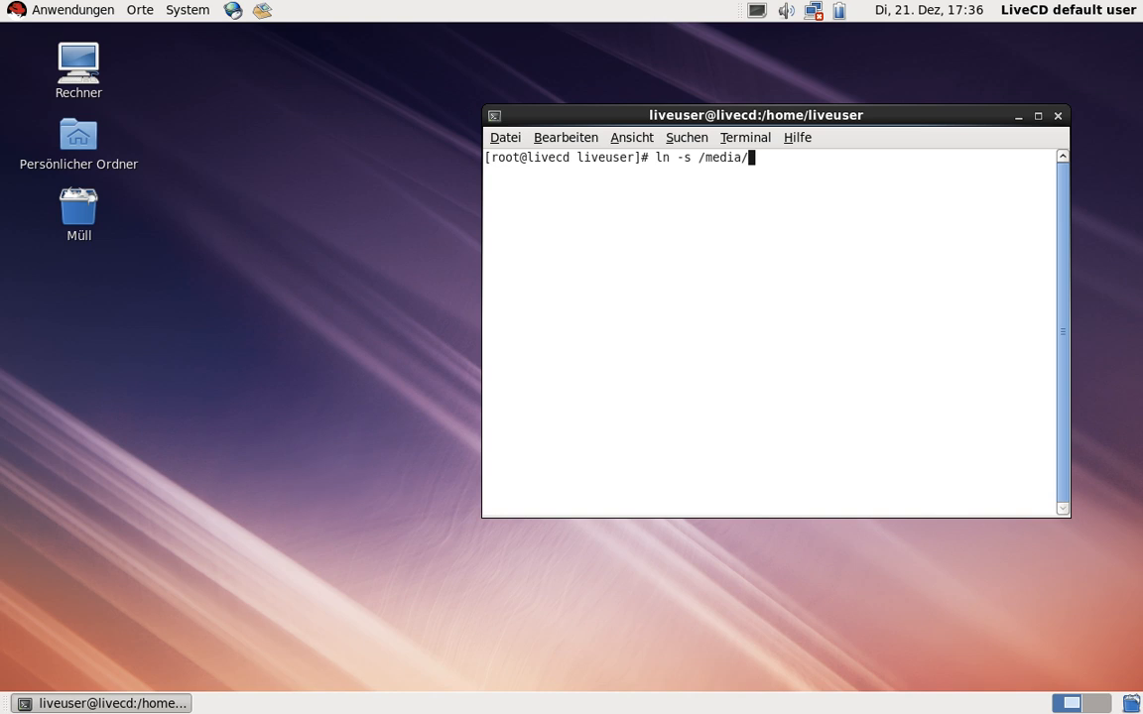
pyautogui.write('LIVE/')
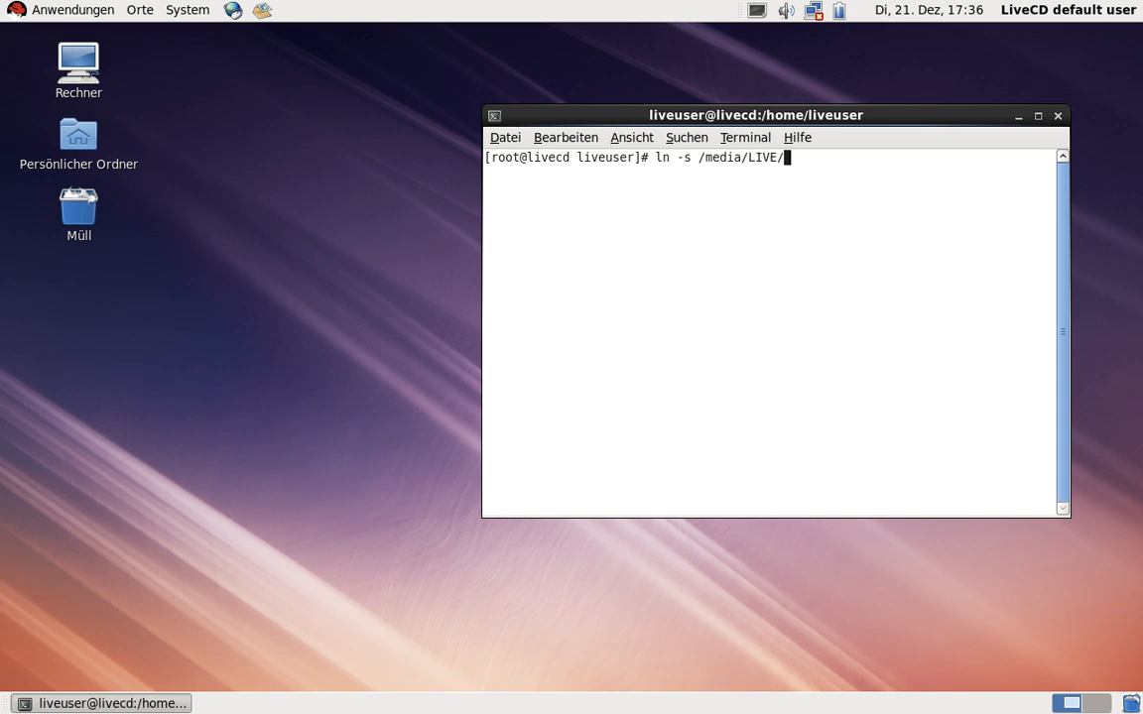
pyautogui.write('Applications/')
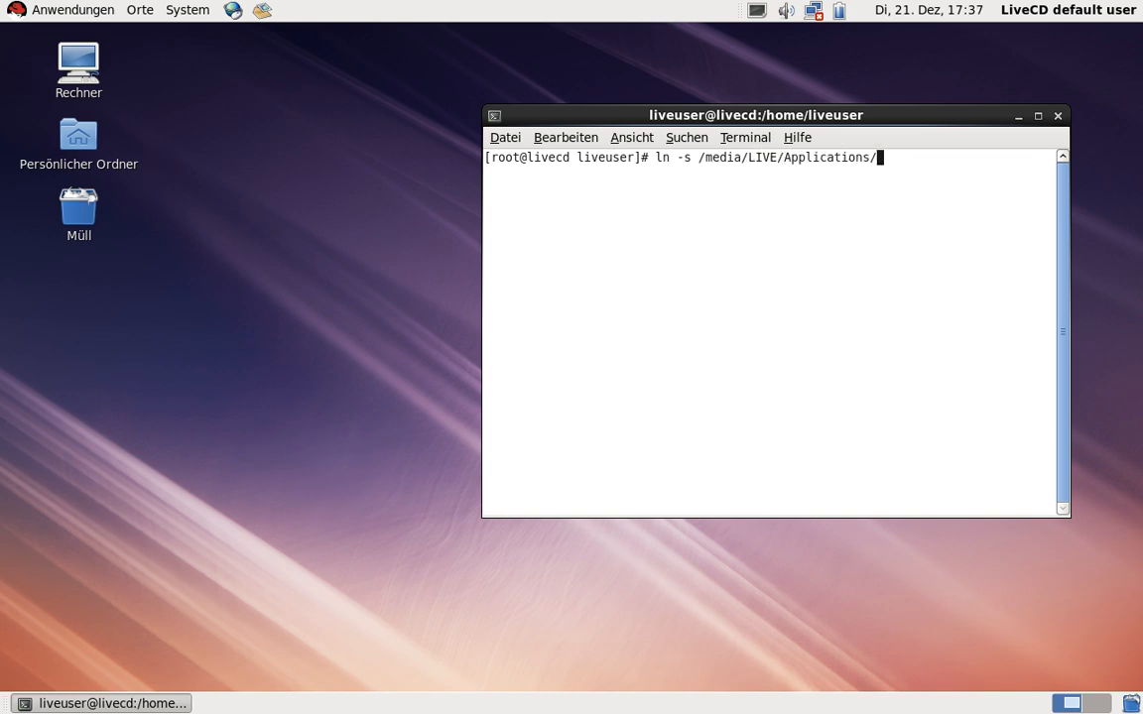
pyautogui.write('* /A')
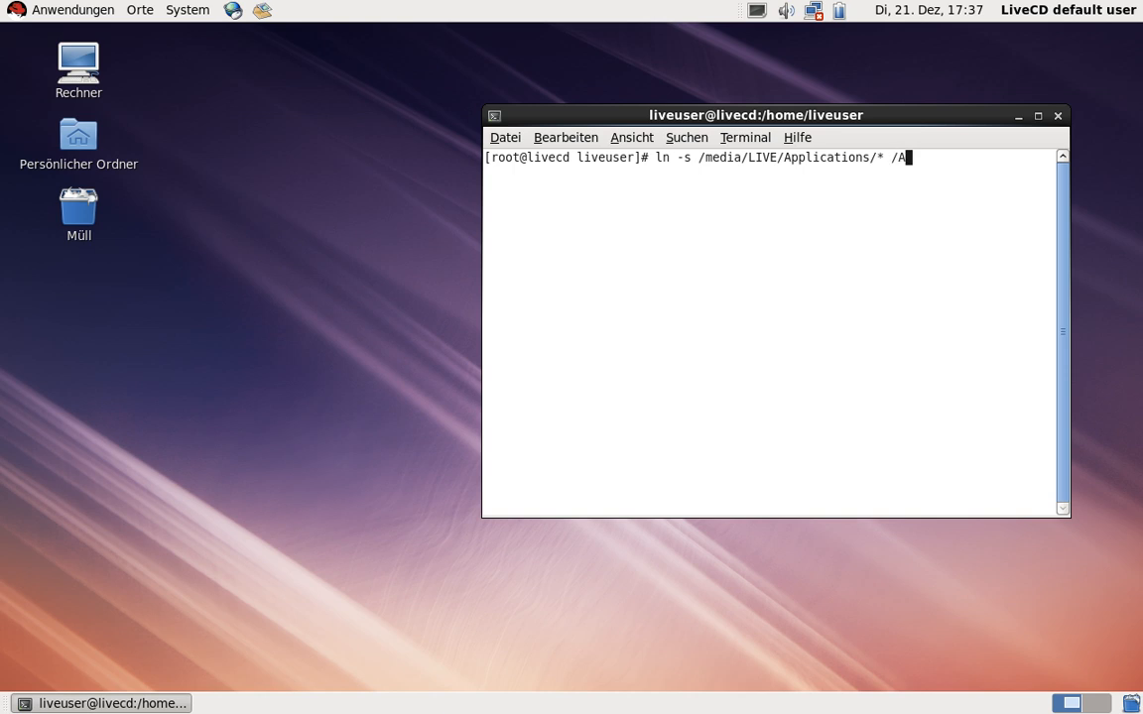
pyautogui.write('pplications/')
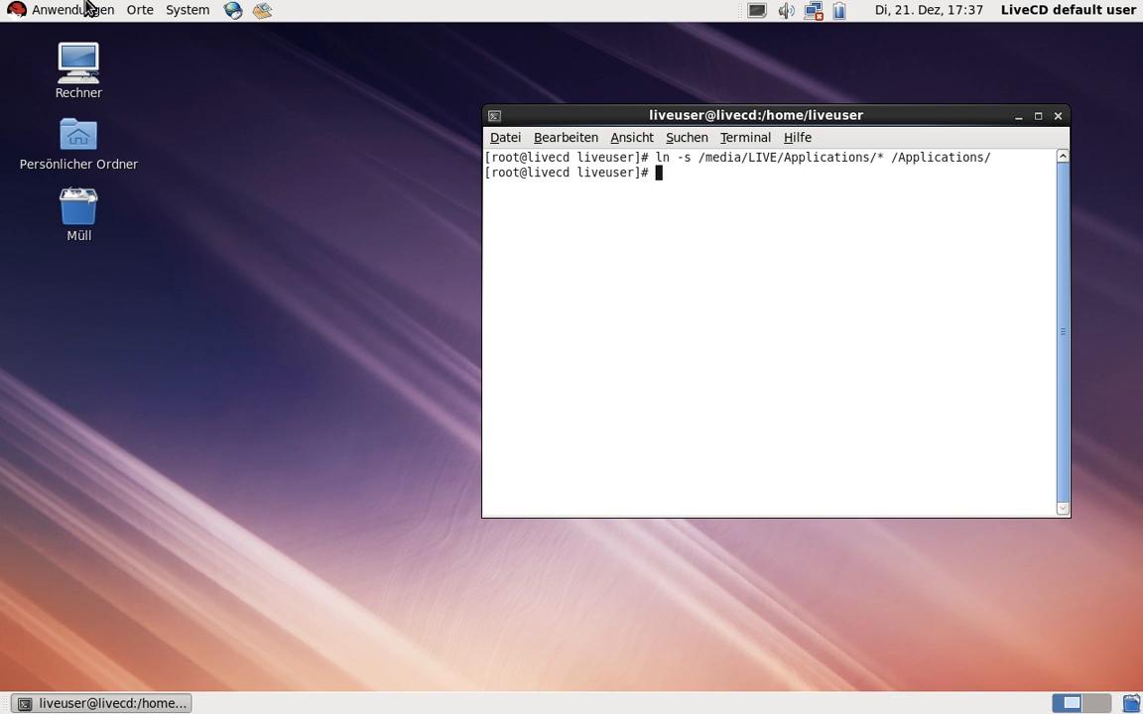
# Launch Chromium-Webbrowser from the Anwendungen > Internet menu.
pyautogui.click(72, 10)
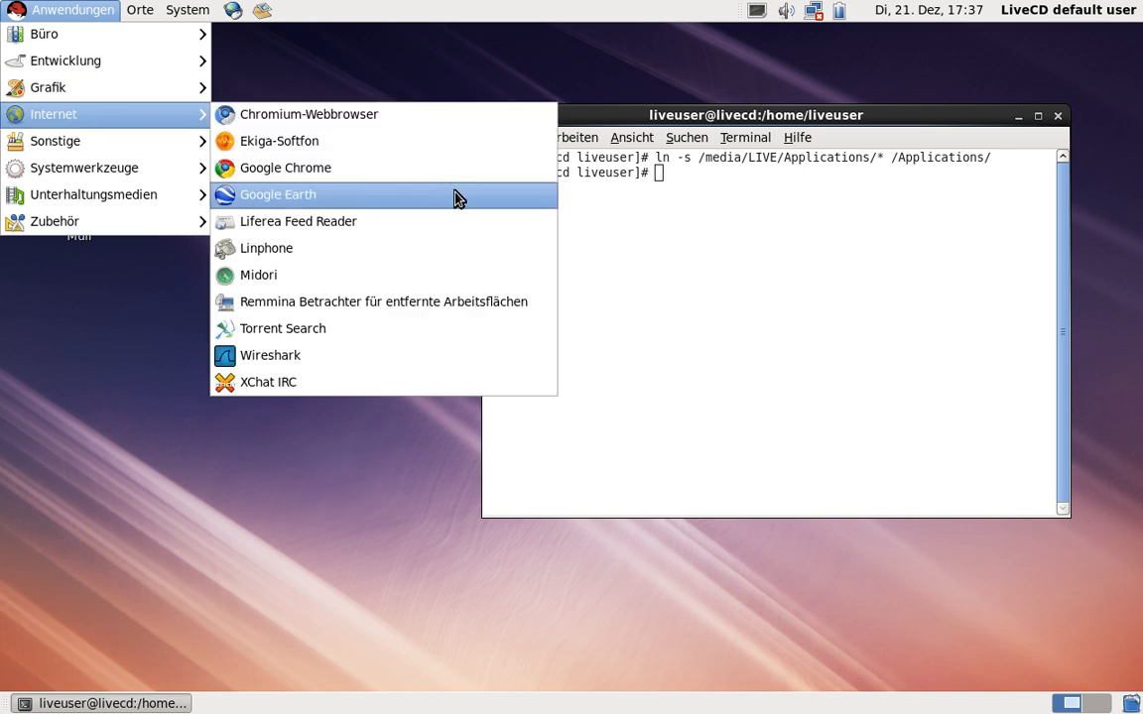
pyautogui.moveTo(266, 248)
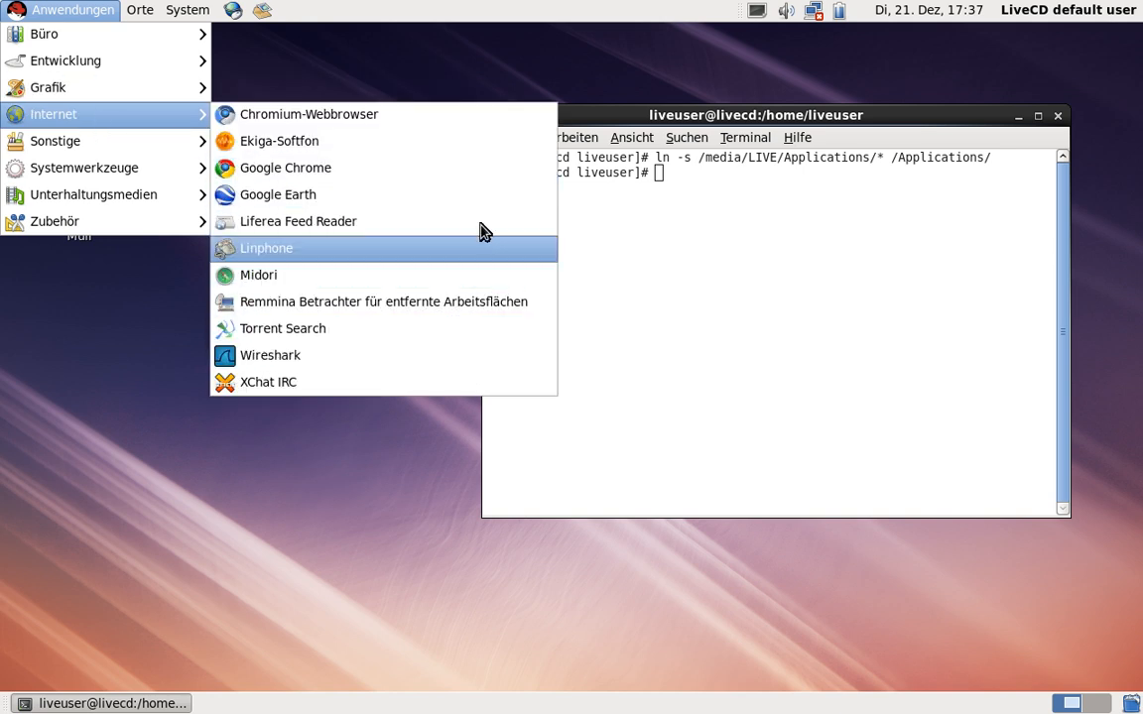
pyautogui.moveTo(309, 114)
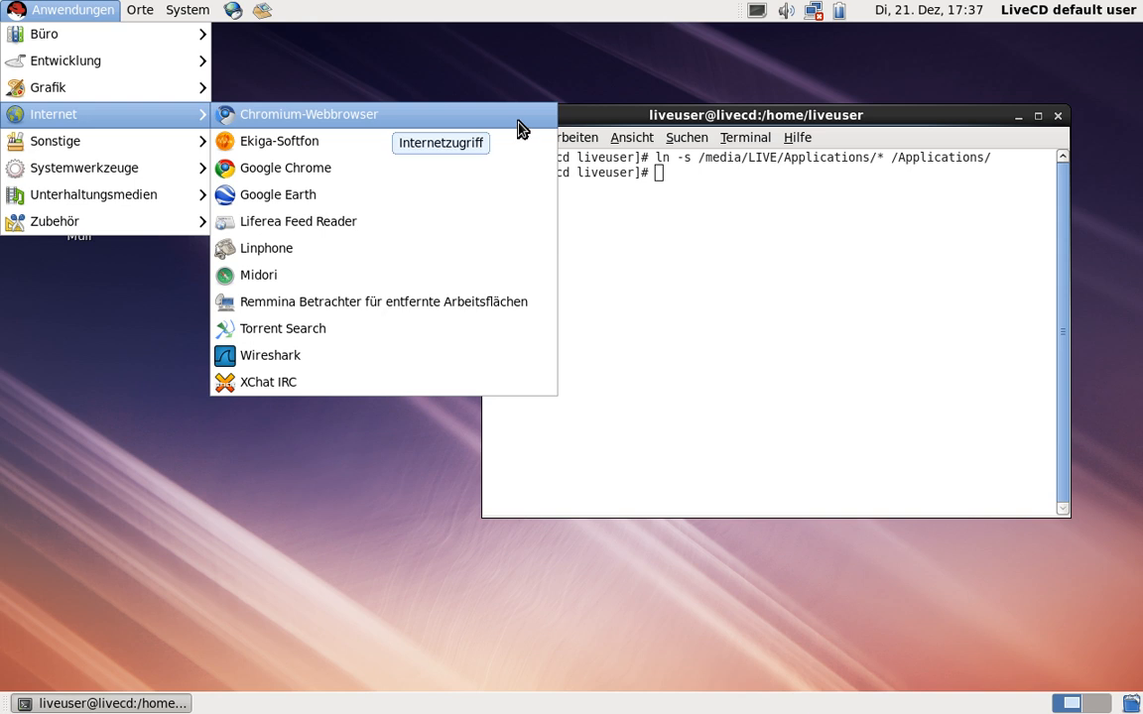
pyautogui.click(309, 113)
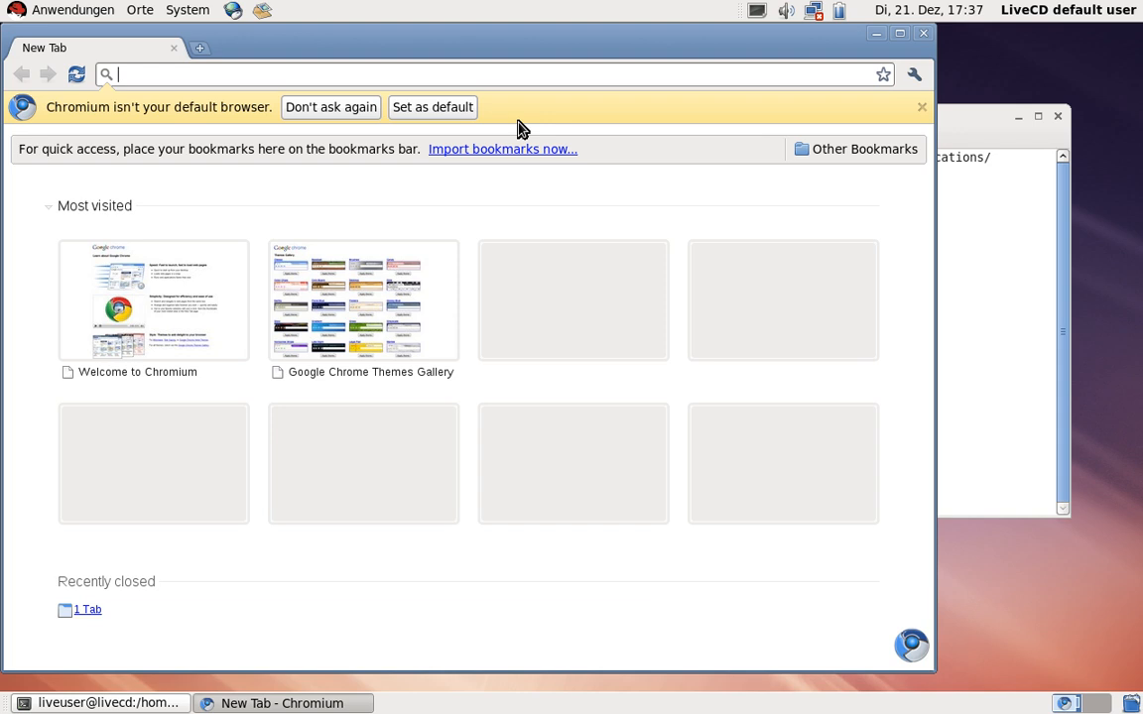
pyautogui.moveTo(835, 56)
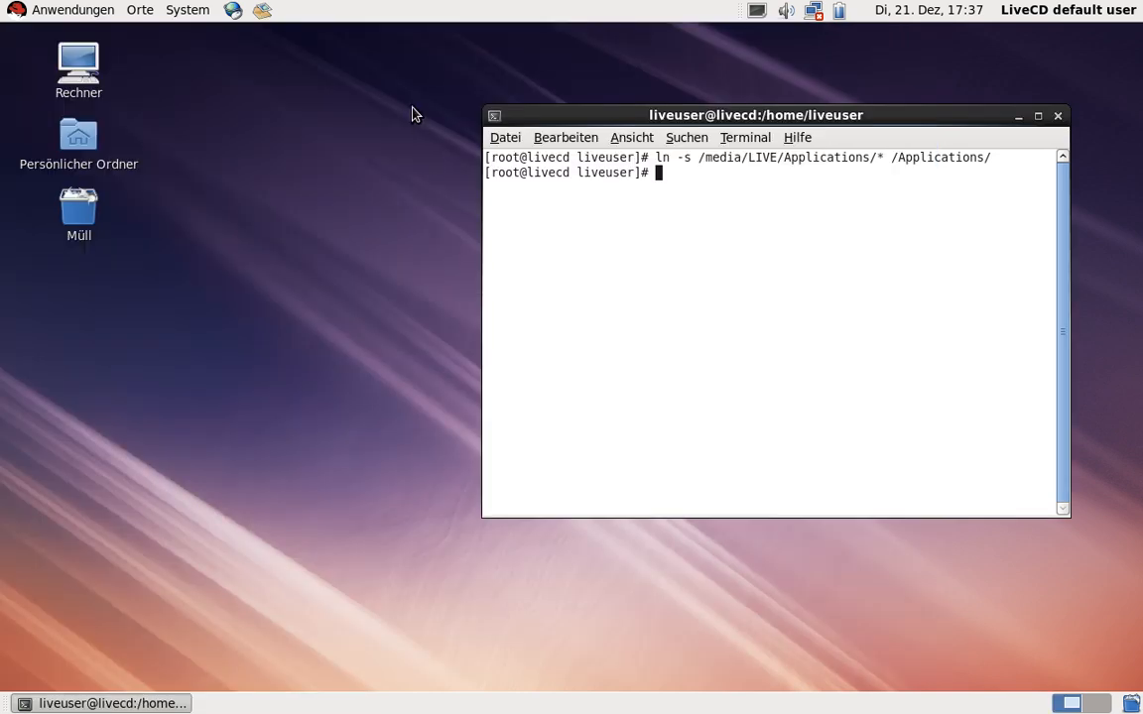
pyautogui.moveTo(610, 231)
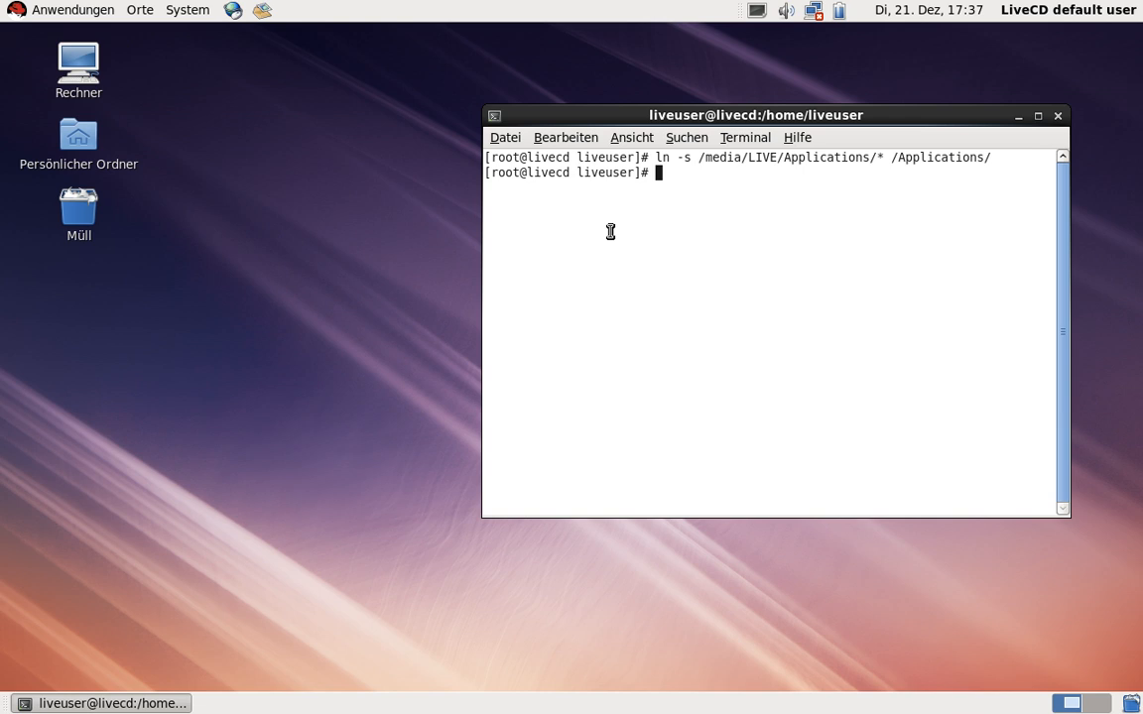
pyautogui.moveTo(756, 342)
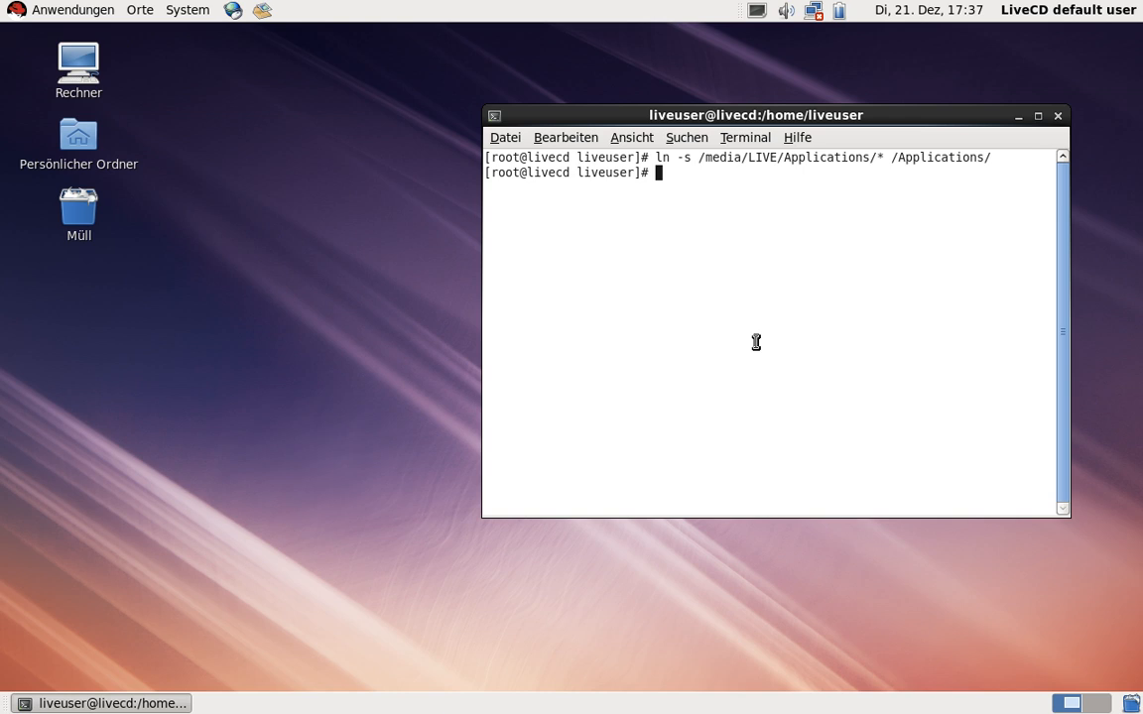
# Run 'rm -rf /Applications/' and confirm in the Anwendungen menu that the links are gone.
pyautogui.write('rm -r')
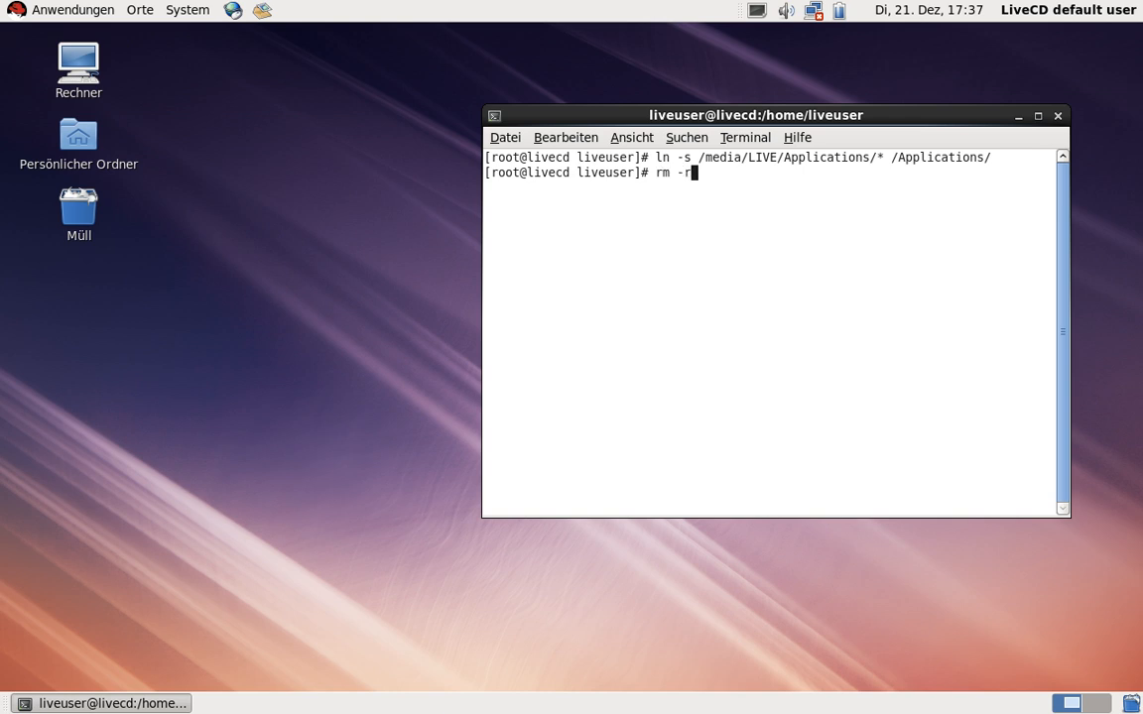
pyautogui.write('f /Applications/')
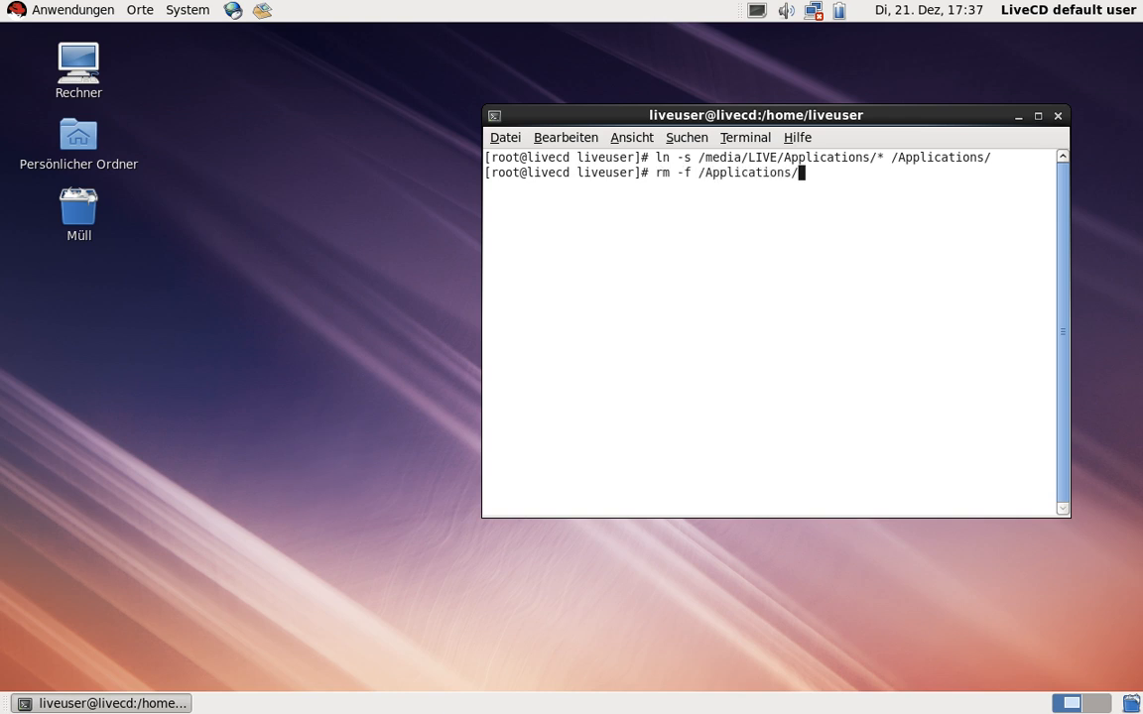
pyautogui.press('Return')
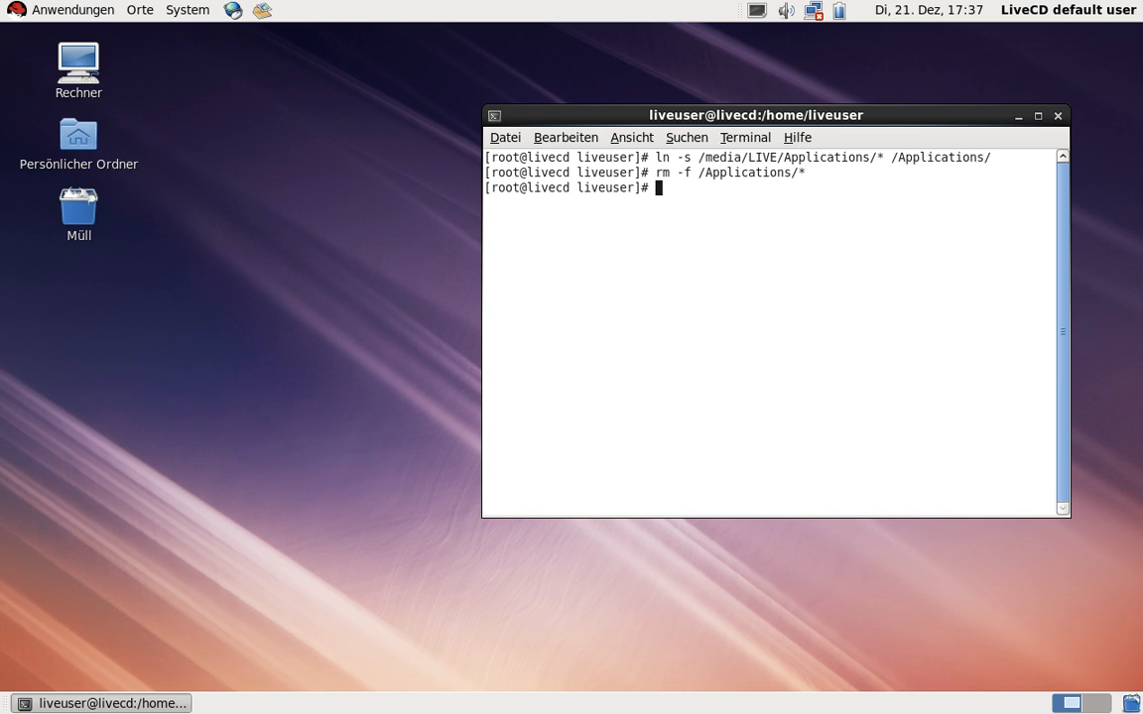
pyautogui.click(72, 10)
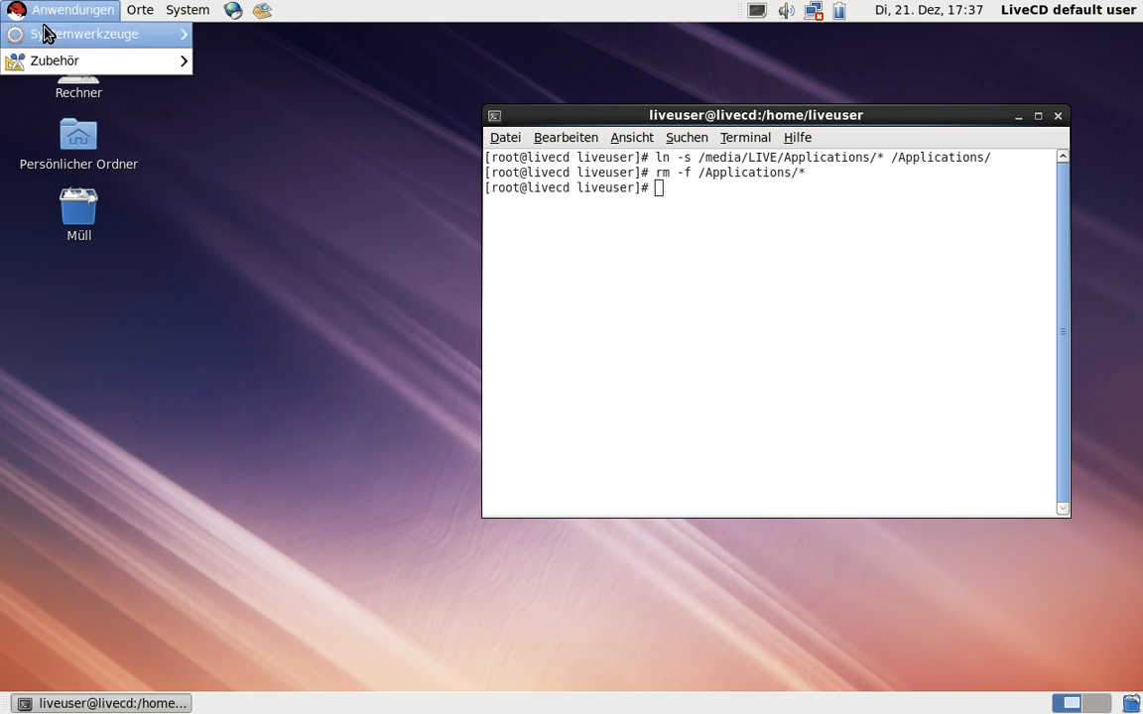
pyautogui.moveTo(54, 61)
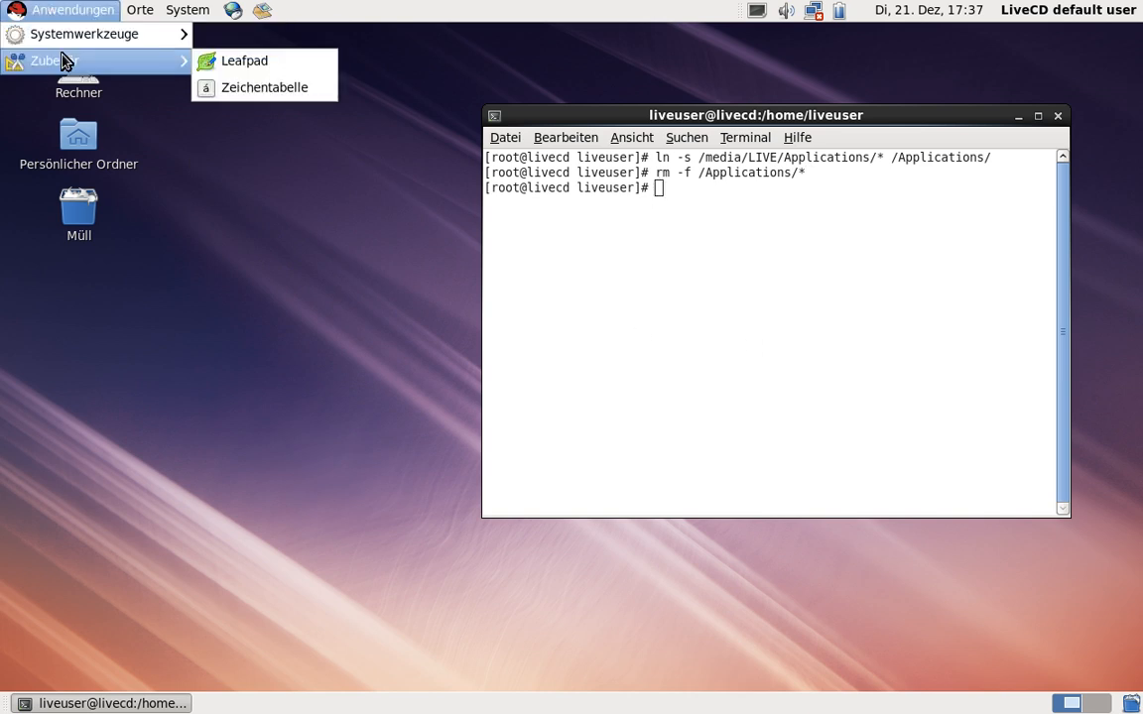